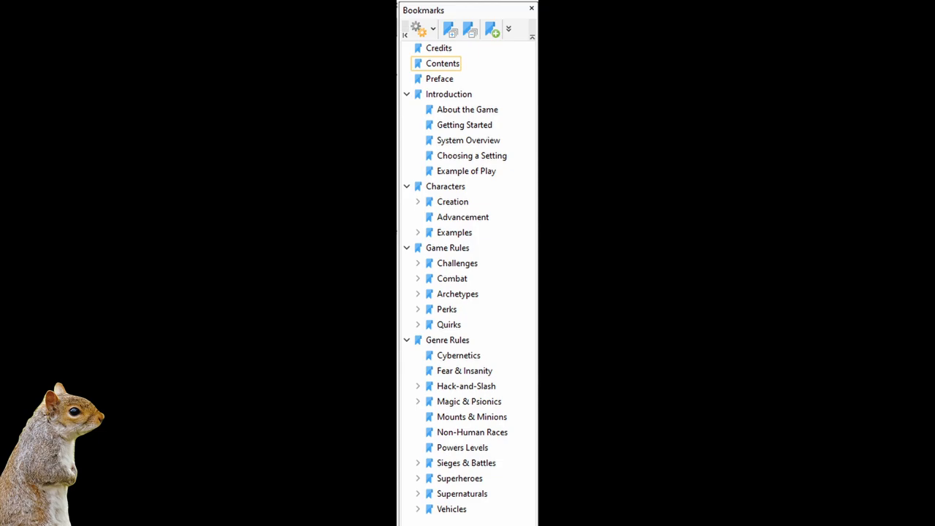
- Close the Bookmarks panel to view the Credits page on page 2
{"action": "left_click", "coordinate": [438, 48]}
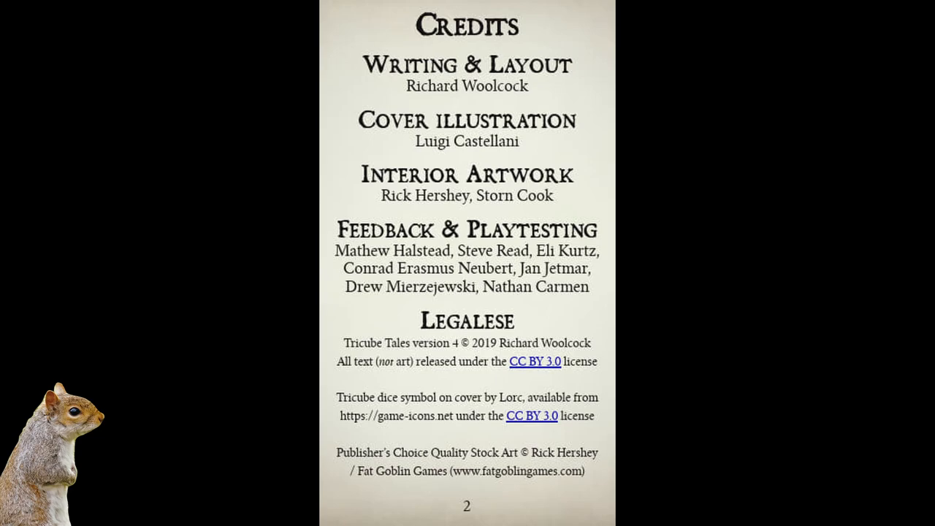